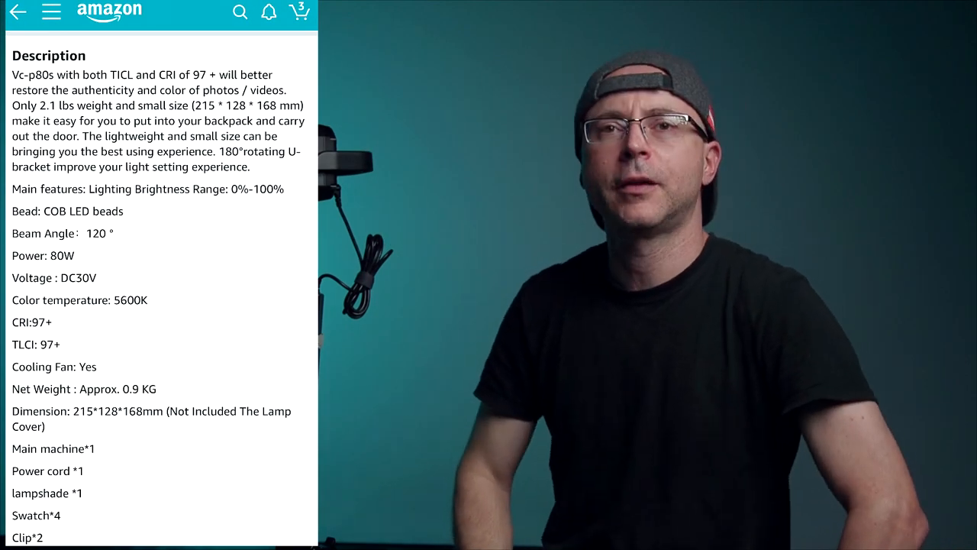
scroll("down", 3)
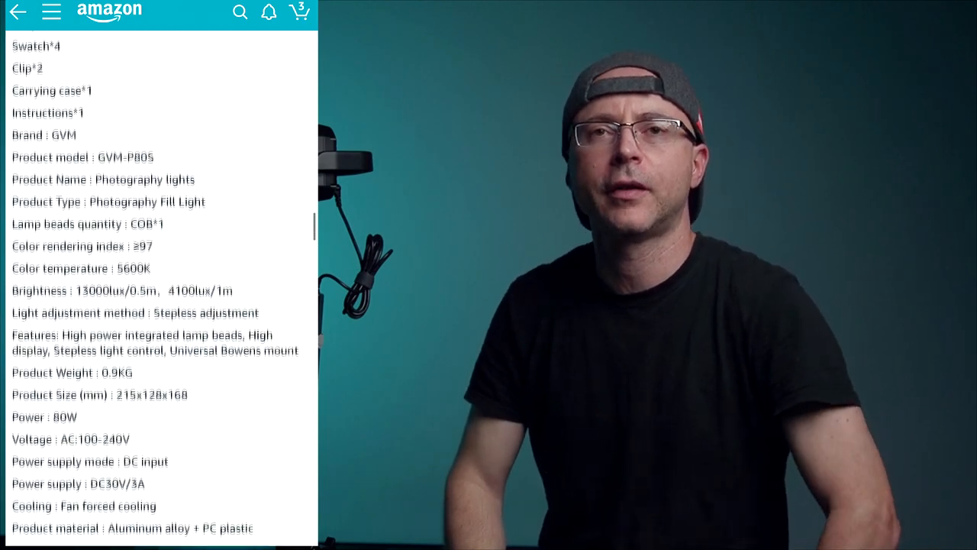
scroll("down", 3)
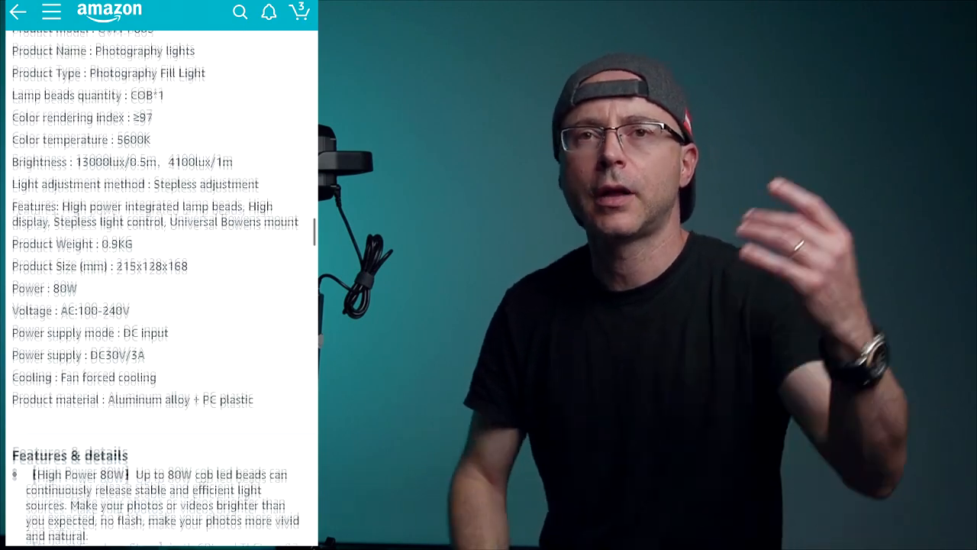
scroll("down", 3)
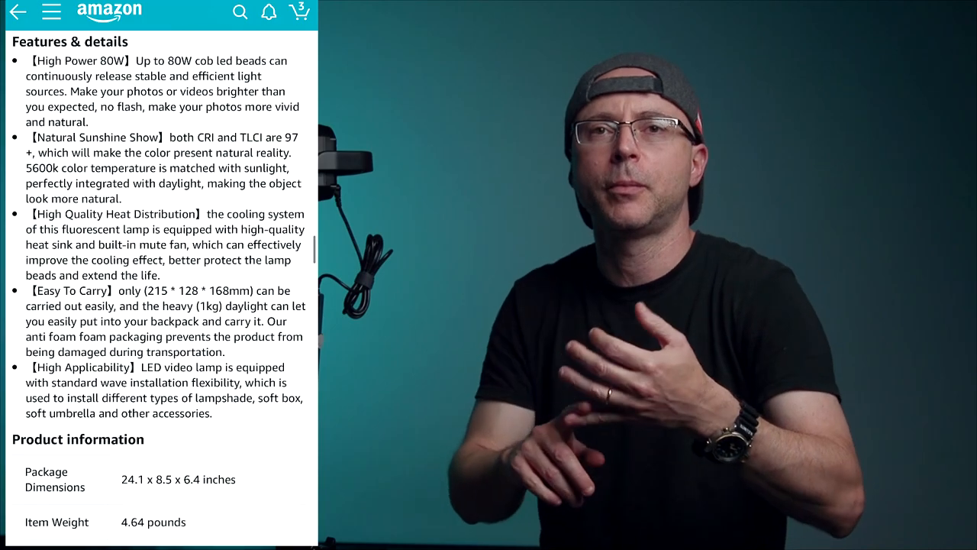
scroll("down", 3)
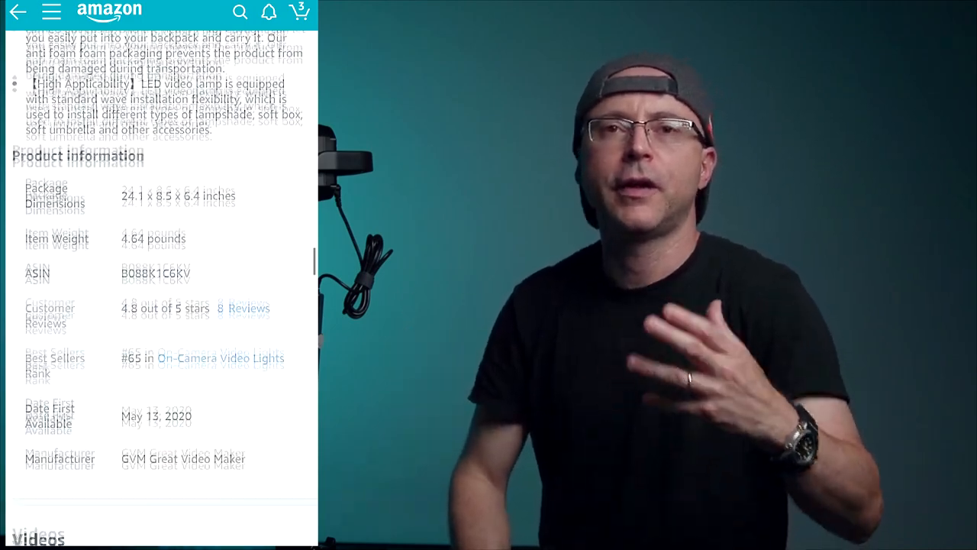